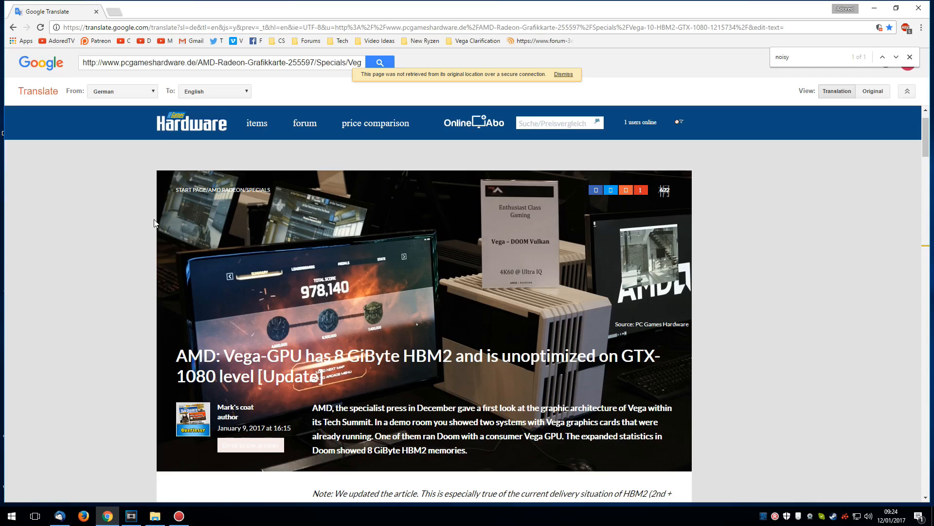
mouse_move(862, 466)
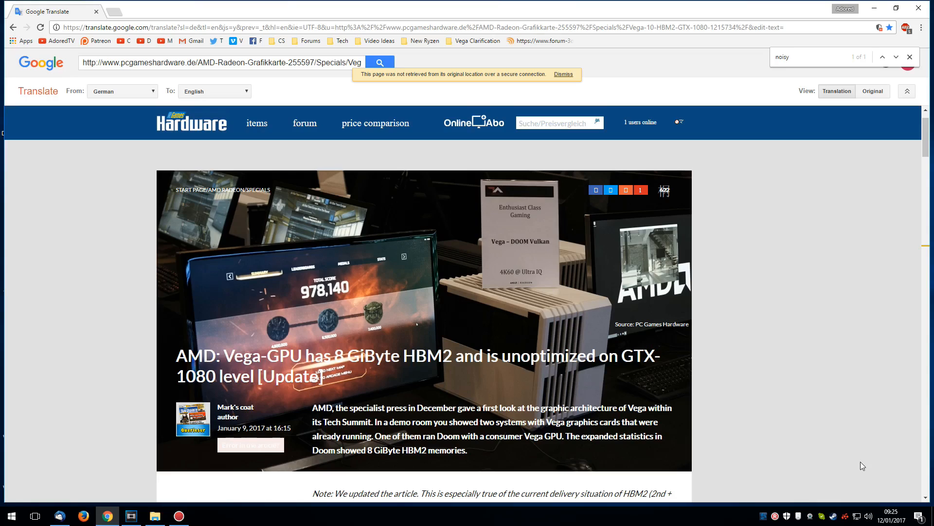
mouse_move(517, 339)
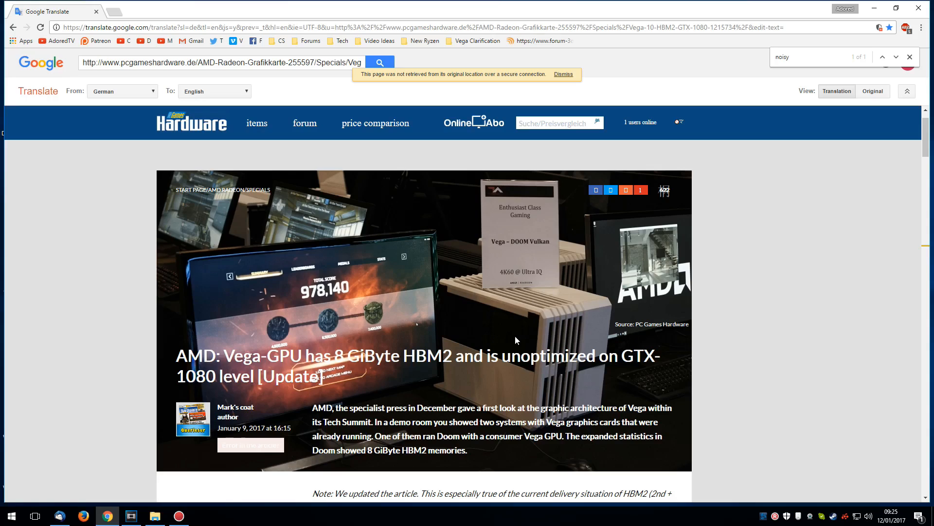
mouse_move(802, 448)
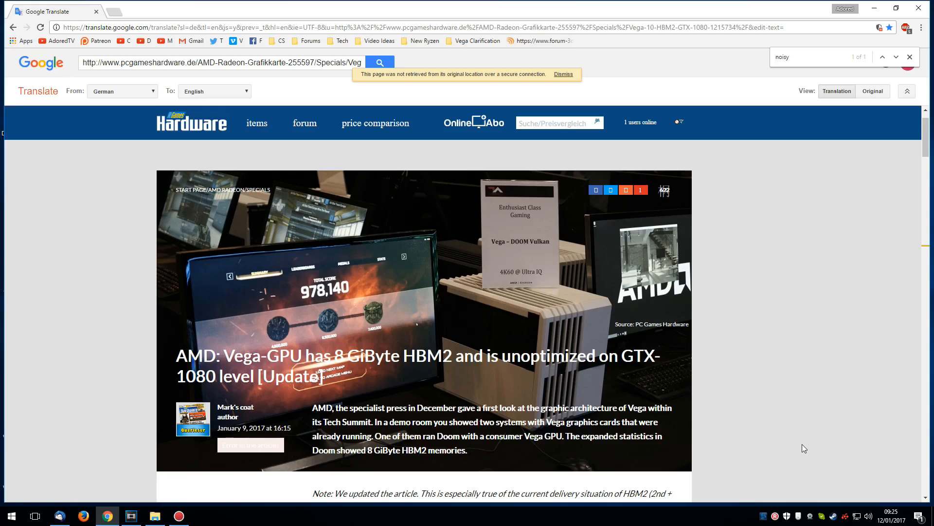
mouse_move(579, 300)
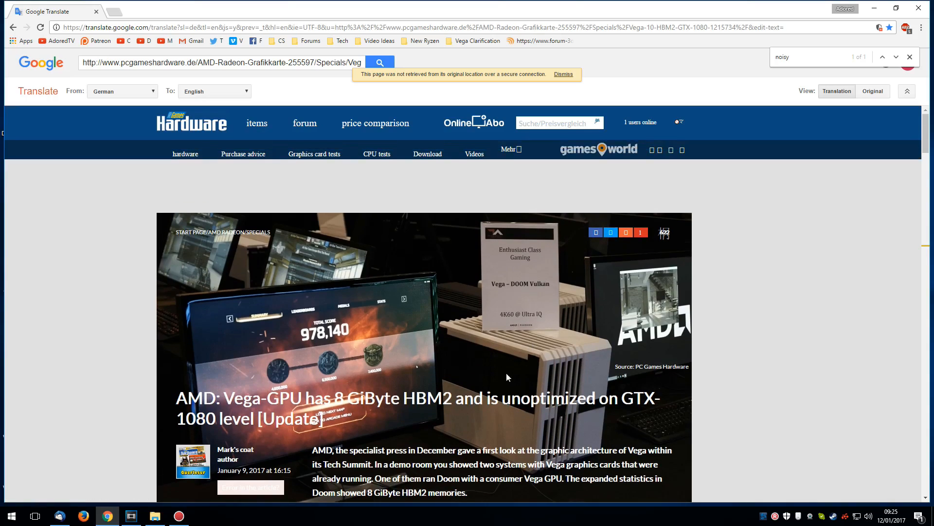
scroll("down", 3)
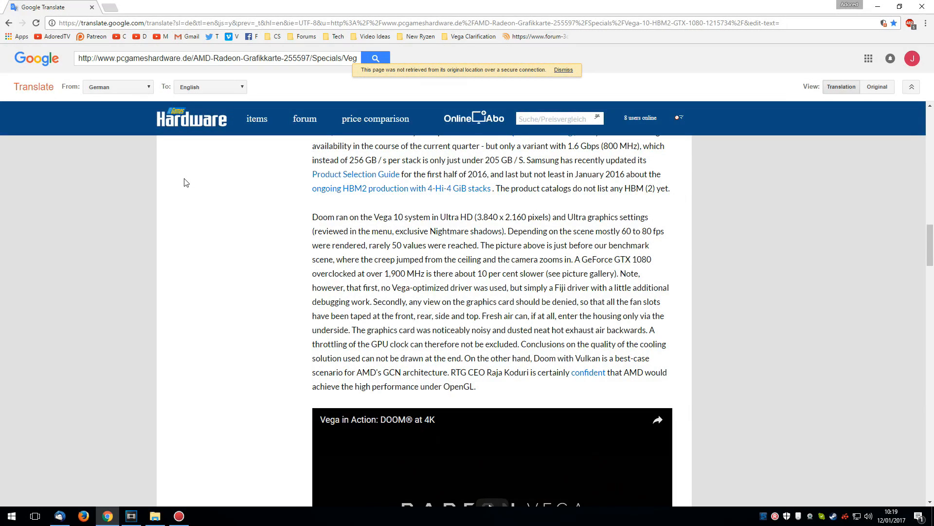
mouse_move(222, 273)
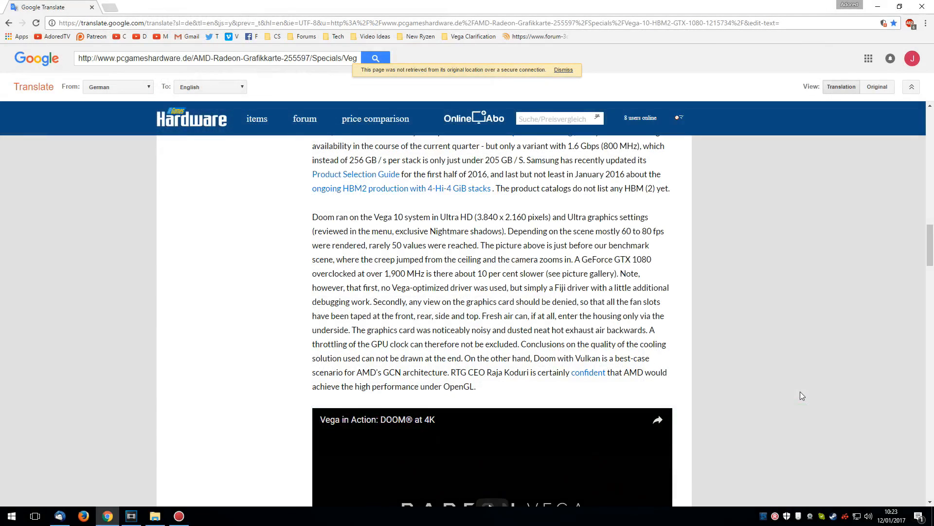
mouse_move(802, 387)
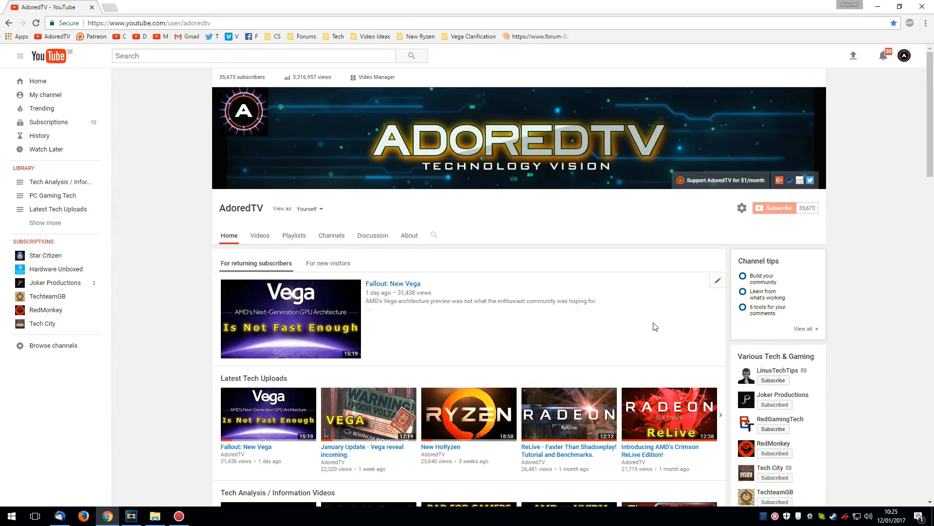
mouse_move(650, 328)
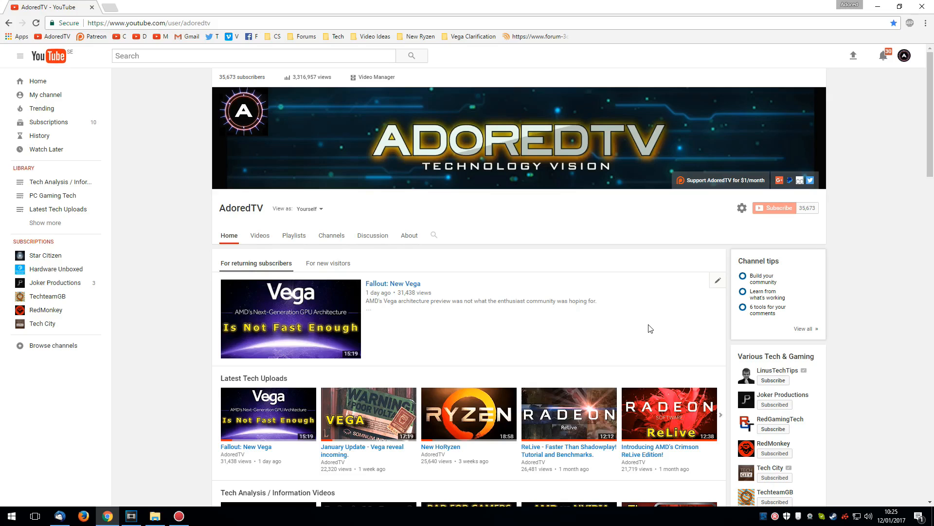
mouse_move(568, 285)
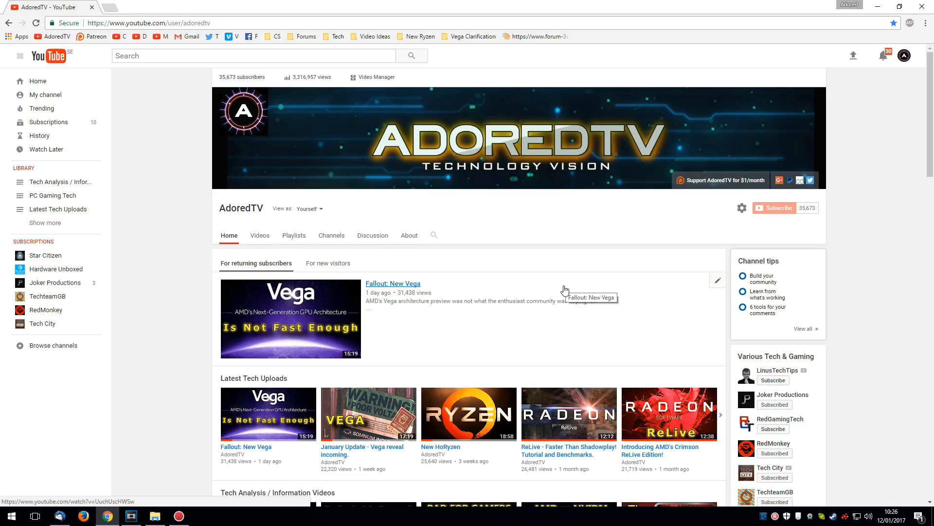
mouse_move(569, 292)
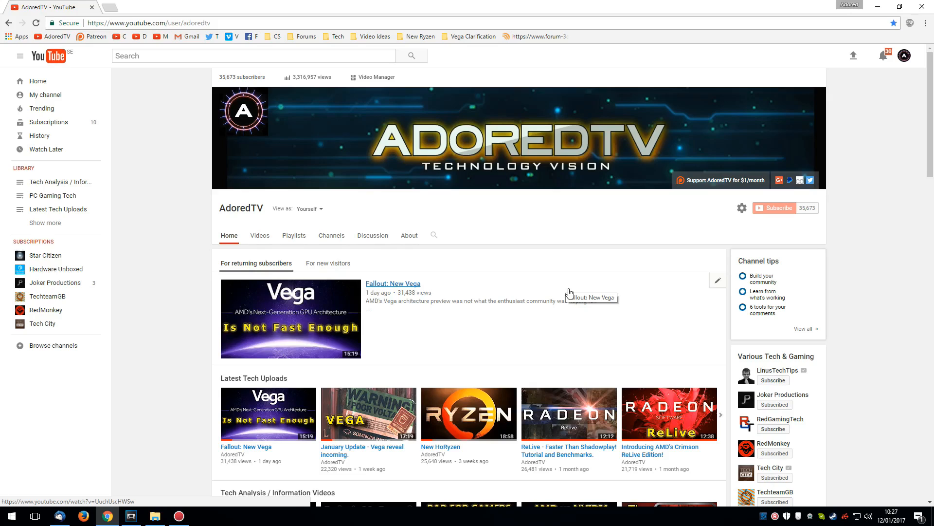
mouse_move(571, 293)
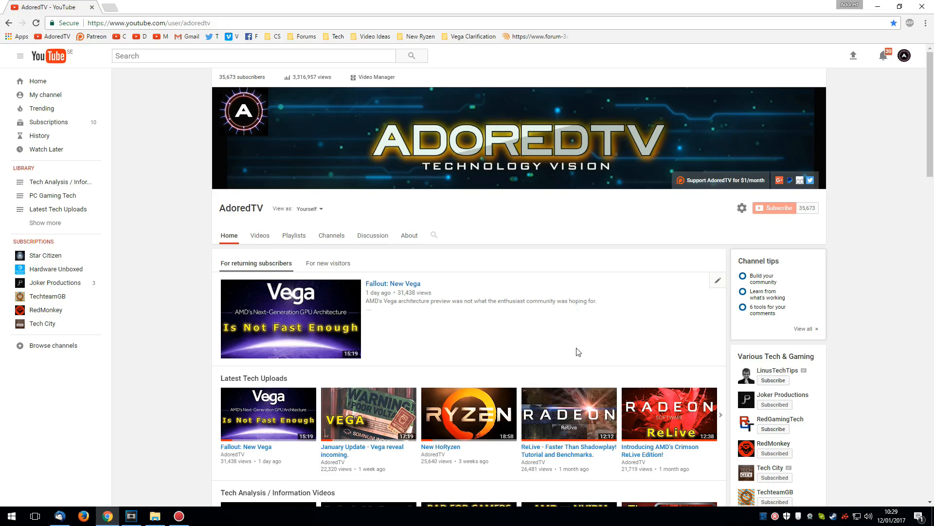
mouse_move(542, 341)
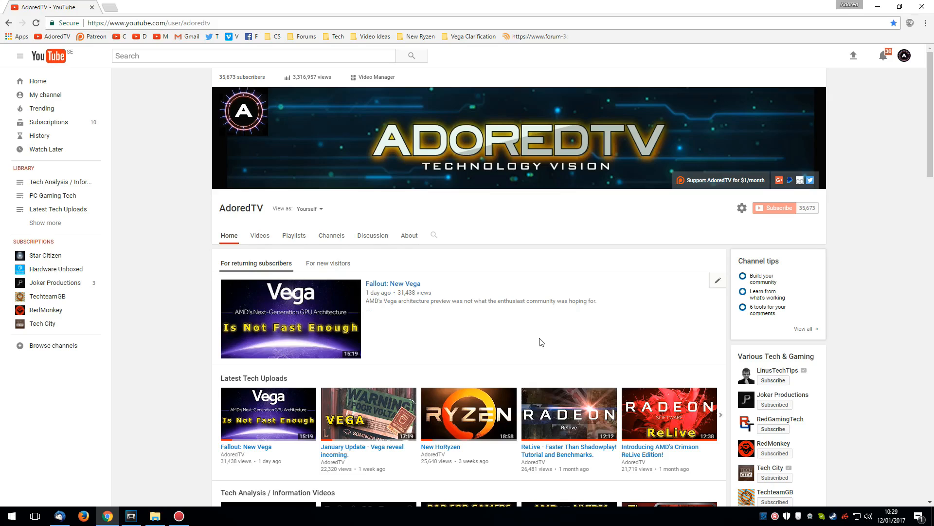
mouse_move(549, 342)
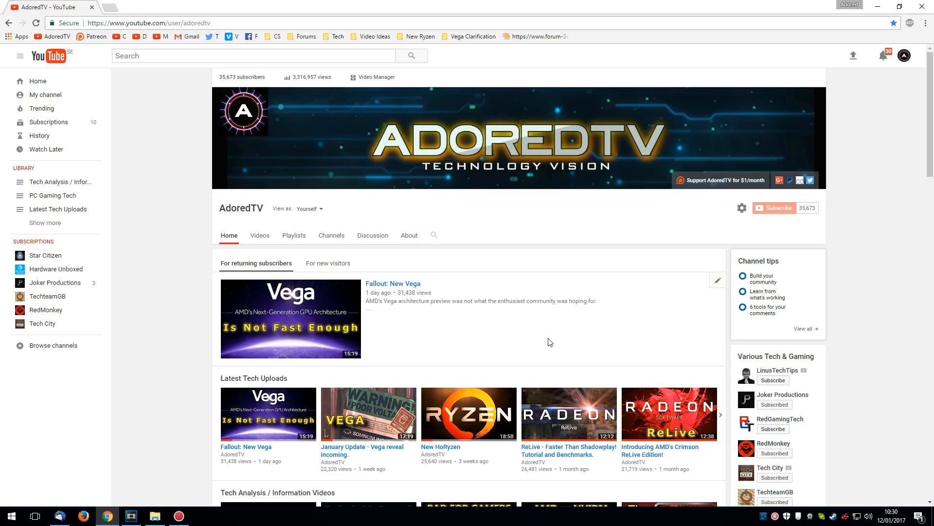
mouse_move(549, 339)
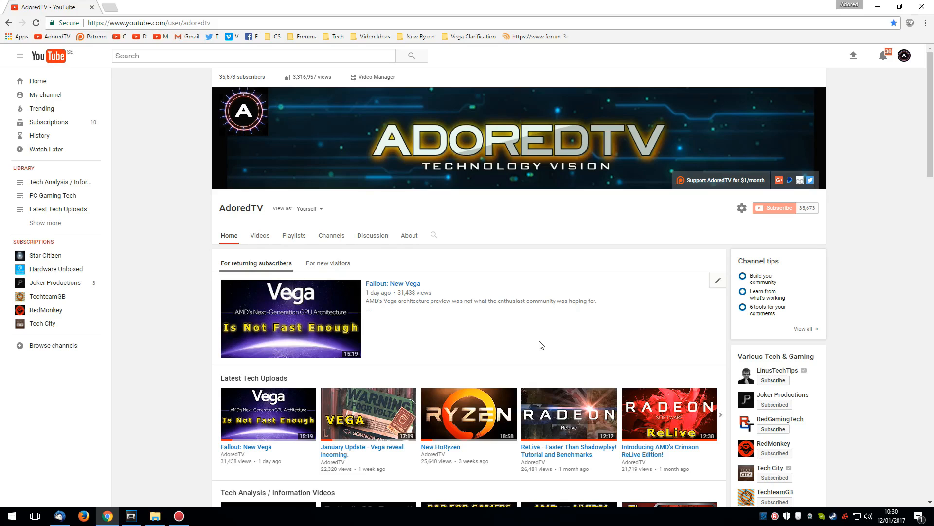
mouse_move(804, 371)
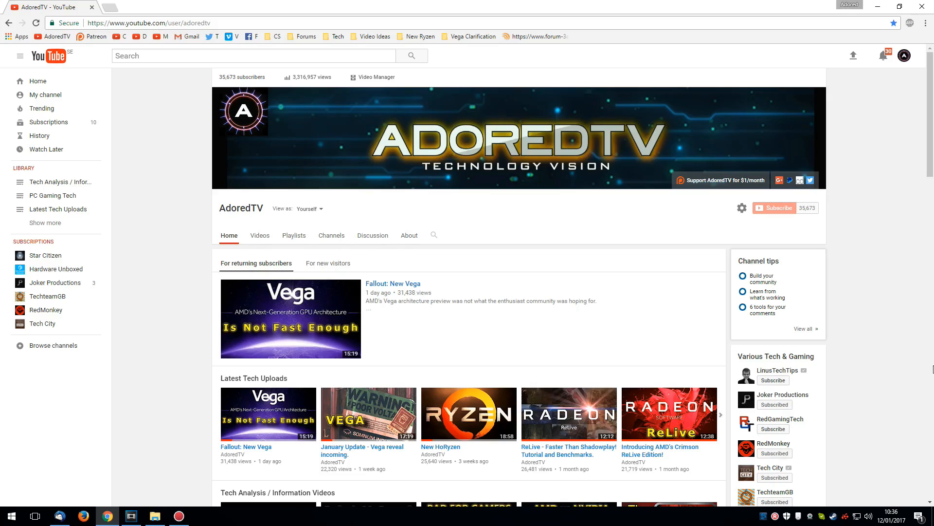
mouse_move(890, 363)
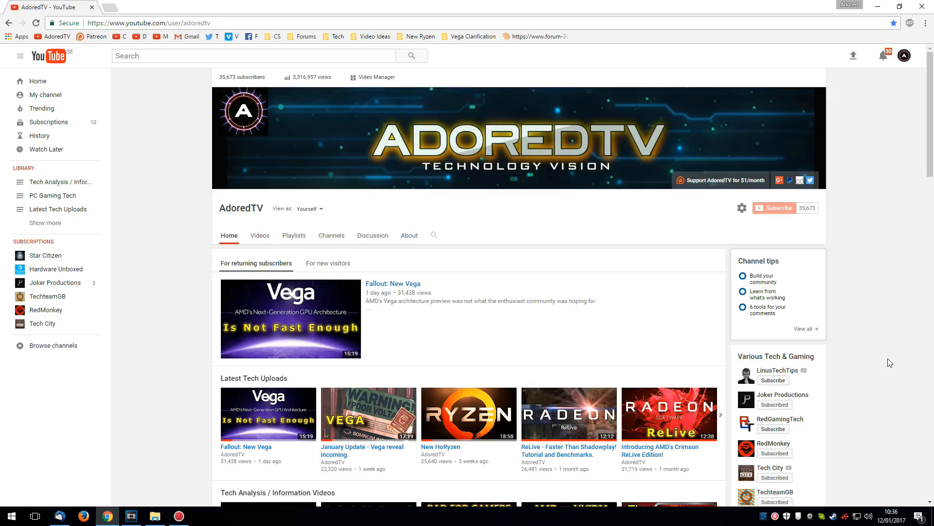
mouse_move(896, 362)
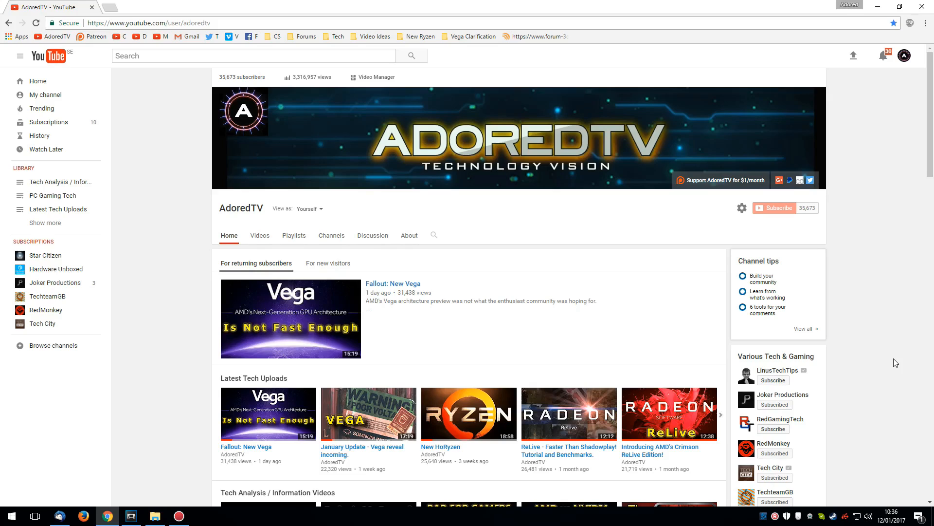
mouse_move(902, 425)
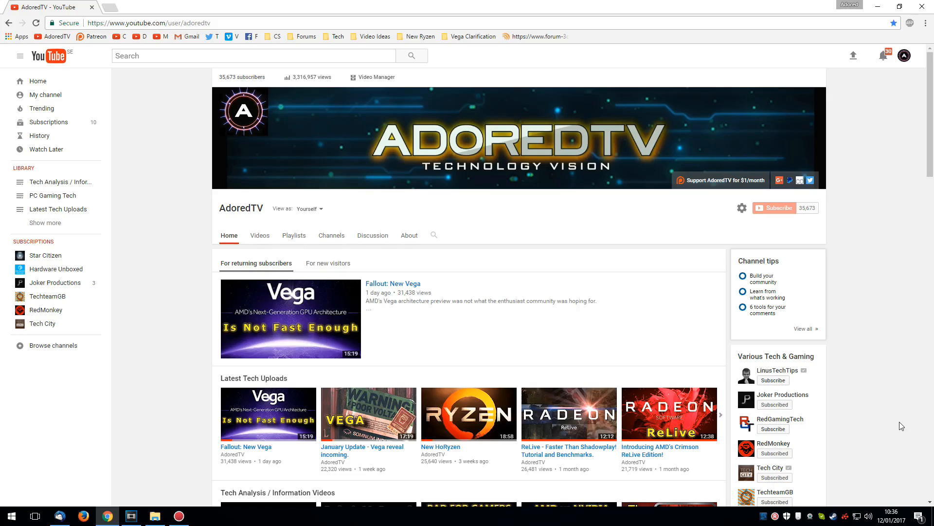
mouse_move(888, 387)
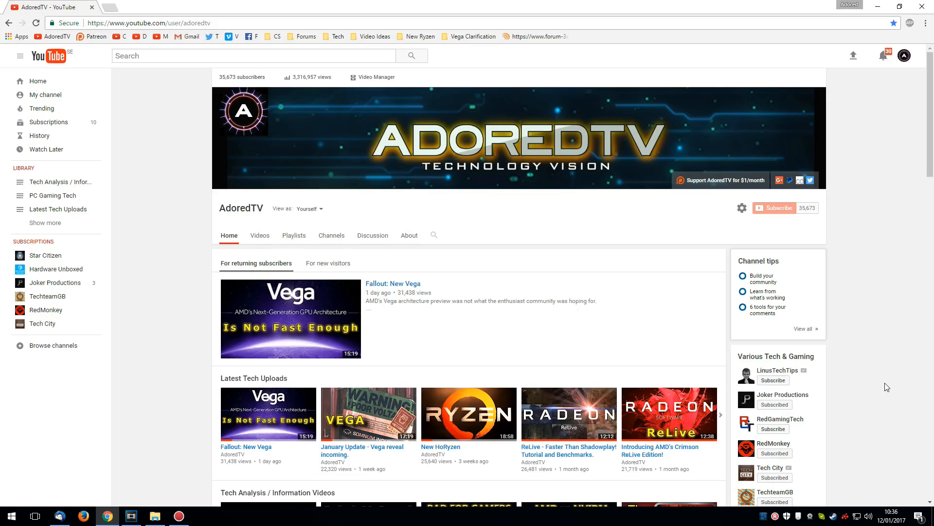